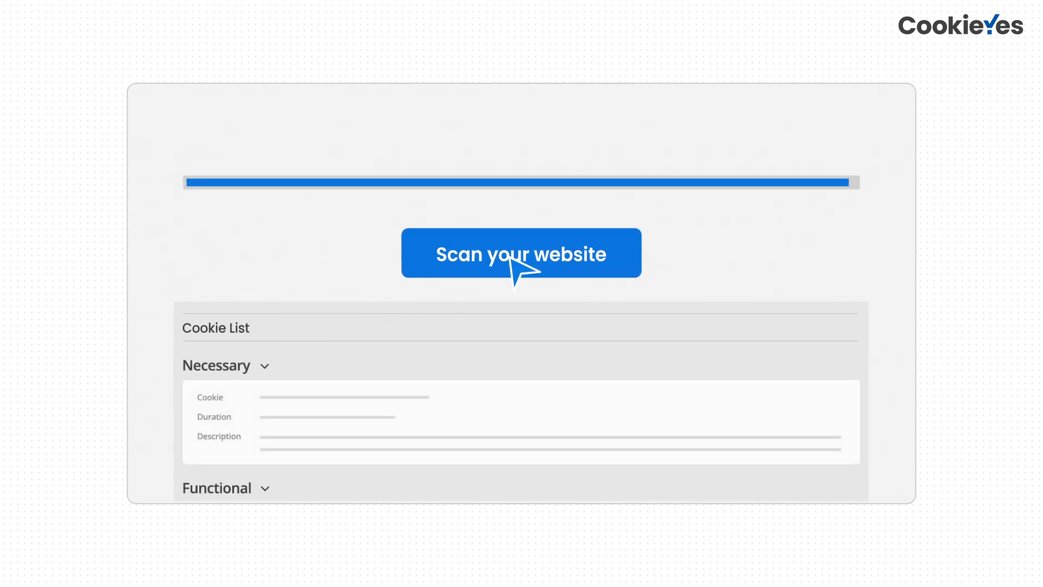
- Run 'Scan your website' and reveal the Necessary and Functional categories in the Cookie List
{"action": "left_click", "coordinate": [521, 253]}
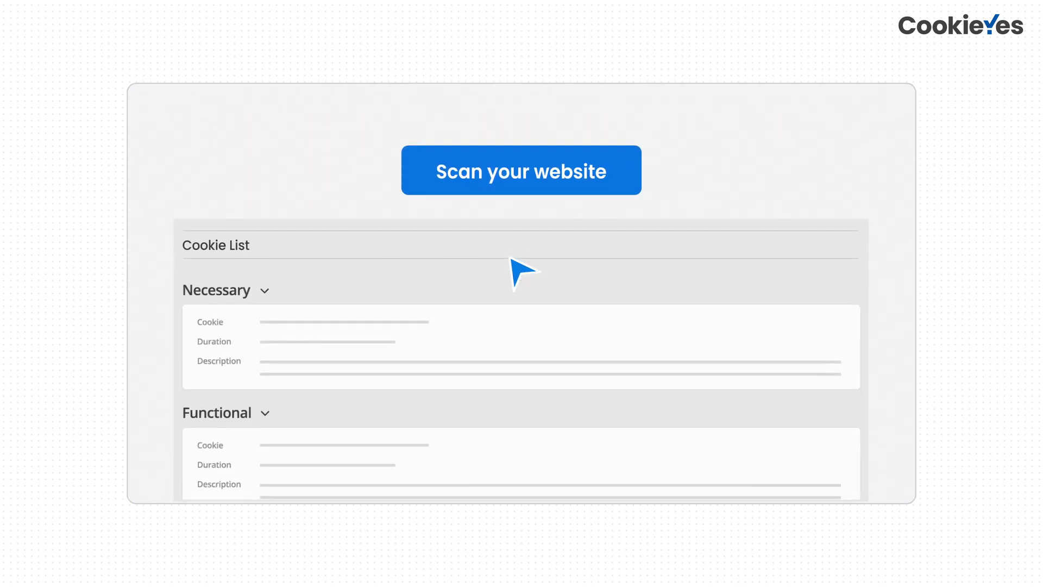
{"action": "scroll", "scroll_direction": "down", "scroll_amount": 3}
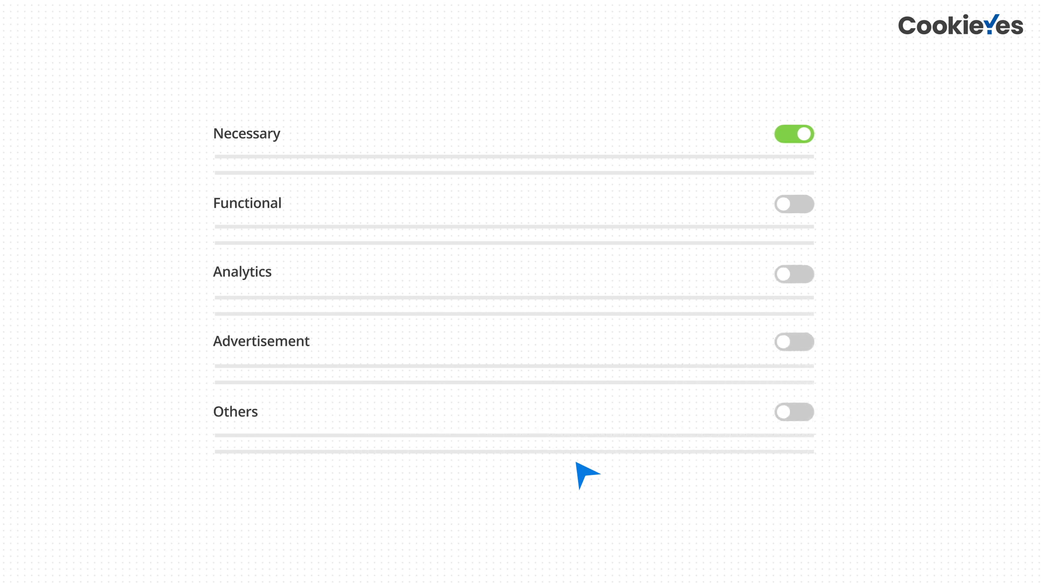
- Leave only the Necessary toggle enabled in the consent preference list
{"action": "left_click", "coordinate": [794, 203]}
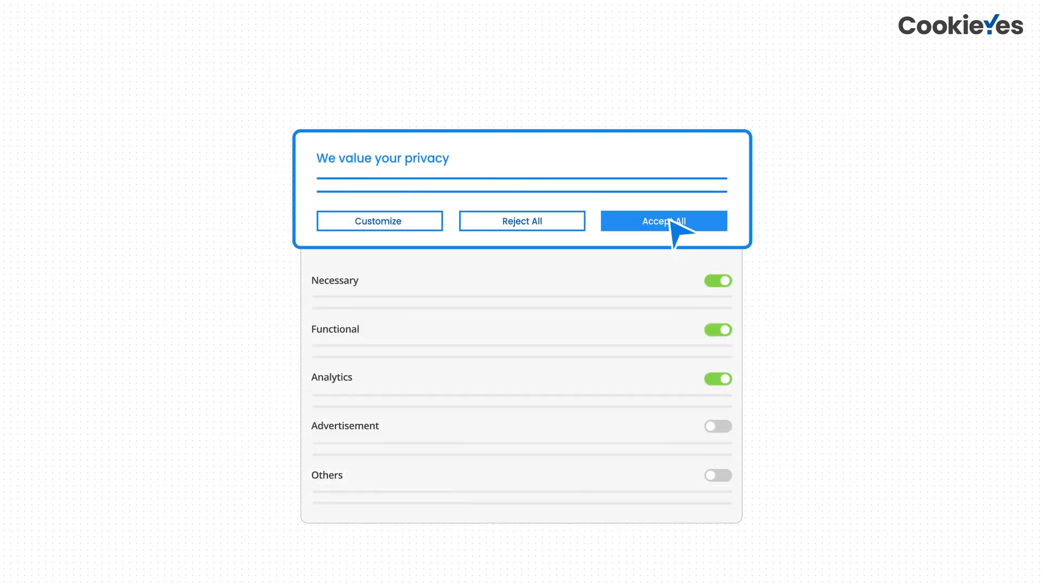
{"action": "mouse_move", "coordinate": [451, 229]}
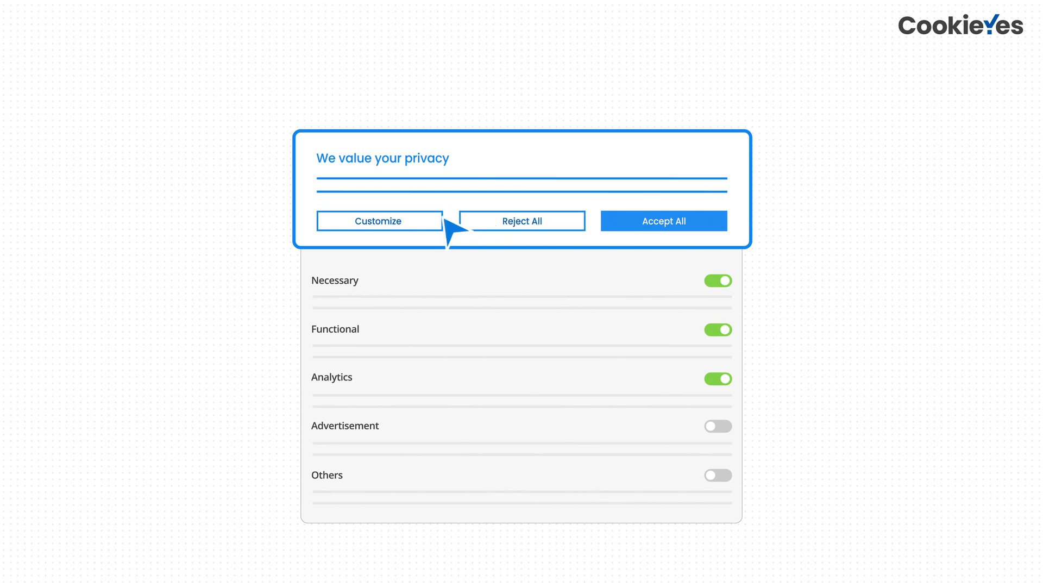
- Enable Functional and Analytics so the 'We value your privacy' banner shows Customize, Reject All, Accept All
{"action": "left_click", "coordinate": [379, 220]}
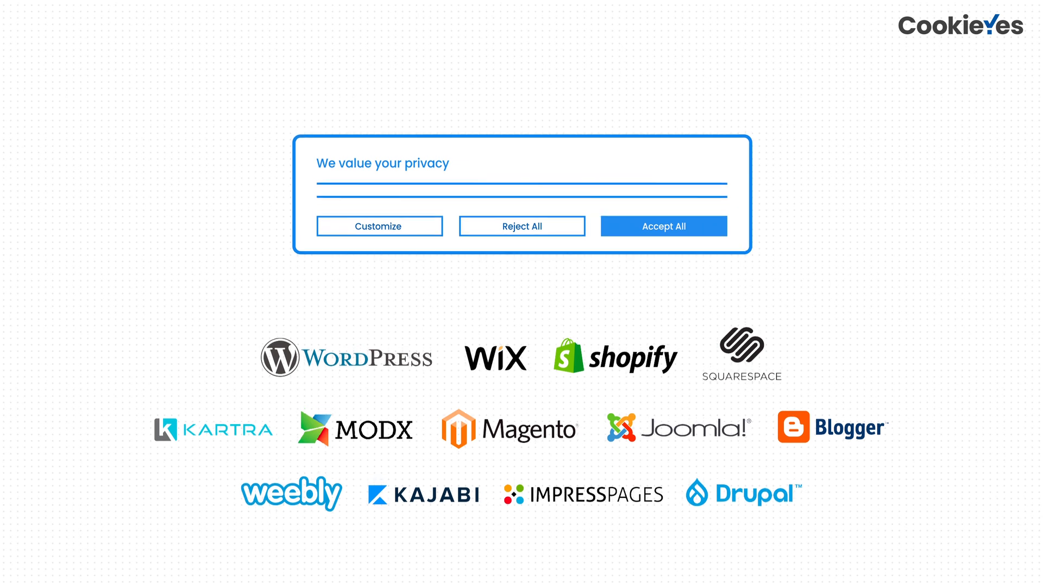
- Advance to the end card with the logo, 'Get started for free' button and GDPR/CCPA compliance list
{"action": "left_click", "coordinate": [663, 226]}
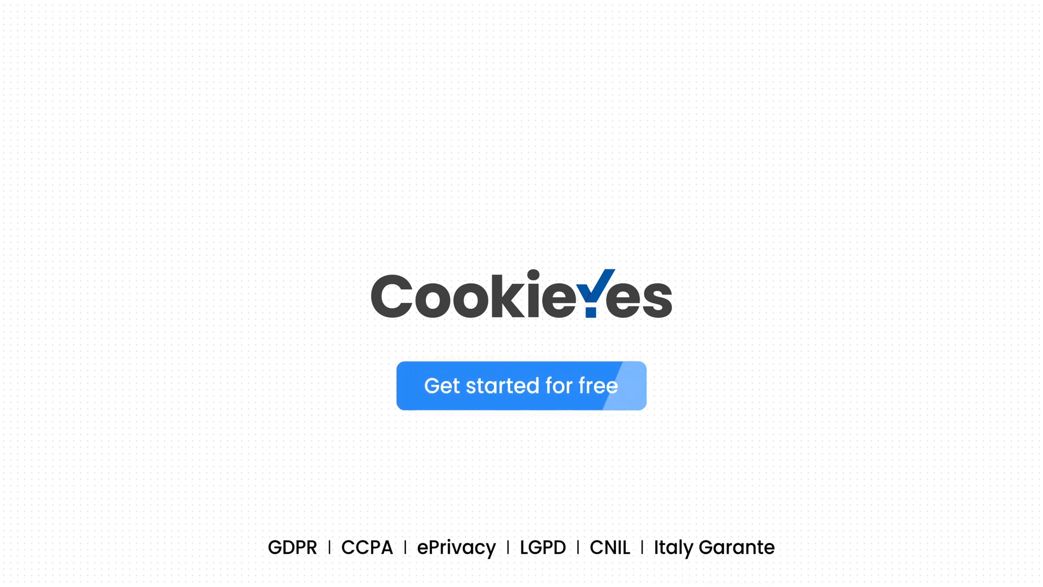